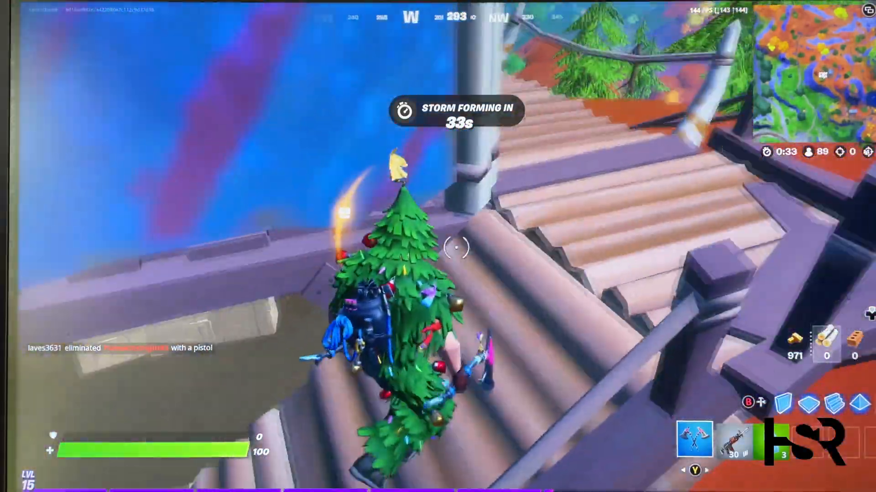
{"action": "mouse_move", "coordinate": [438, 246]}
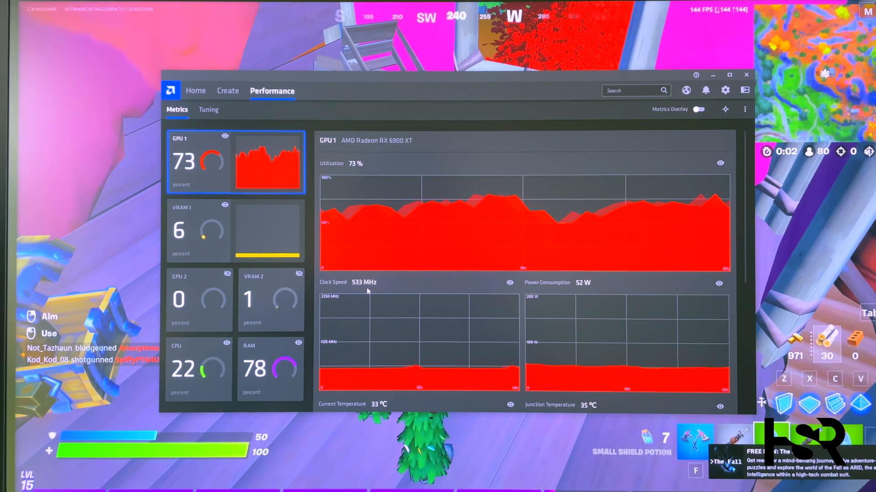
{"action": "scroll", "scroll_direction": "down", "scroll_amount": 3}
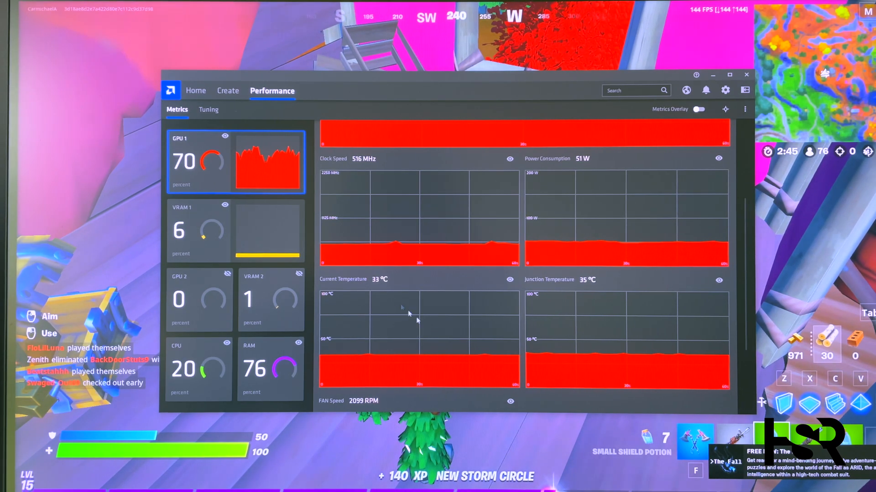
{"action": "scroll", "scroll_direction": "down", "scroll_amount": 3}
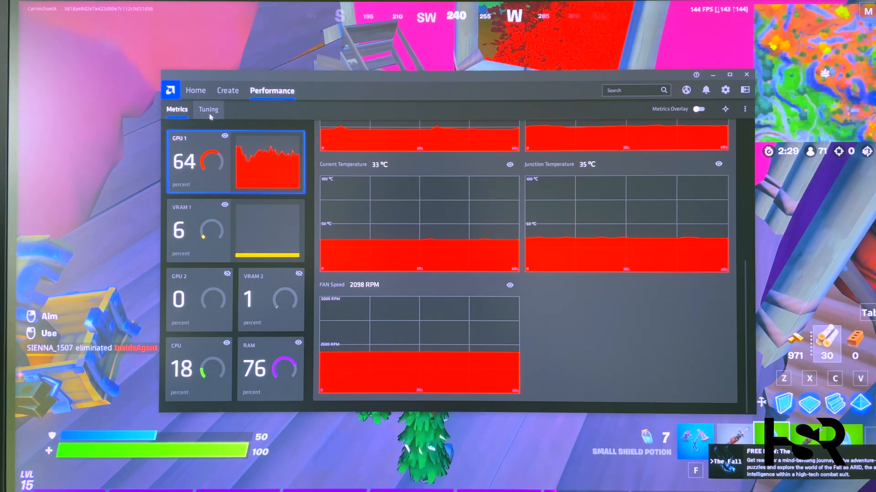
Show the Tuning page with manual GPU, fan and VRAM tuning for the RX 6900 XT
{"action": "left_click", "coordinate": [208, 110]}
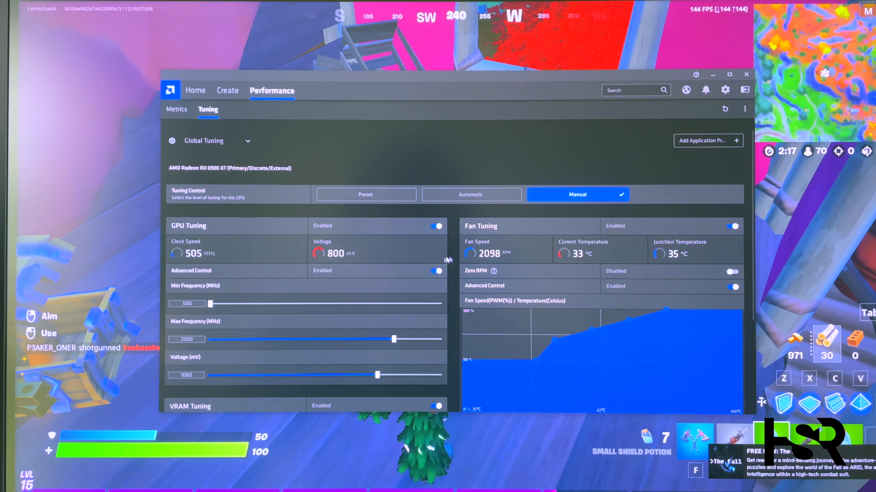
{"action": "scroll", "scroll_direction": "down", "scroll_amount": 3}
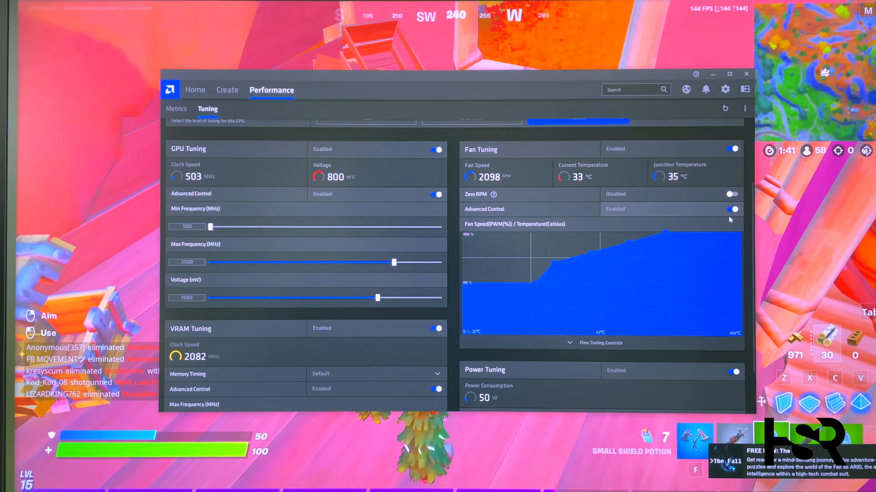
Enable Fine Tuning Controls to show the fan curve's five points, then reach VRAM Tuning's memory timing
{"action": "left_click", "coordinate": [600, 343]}
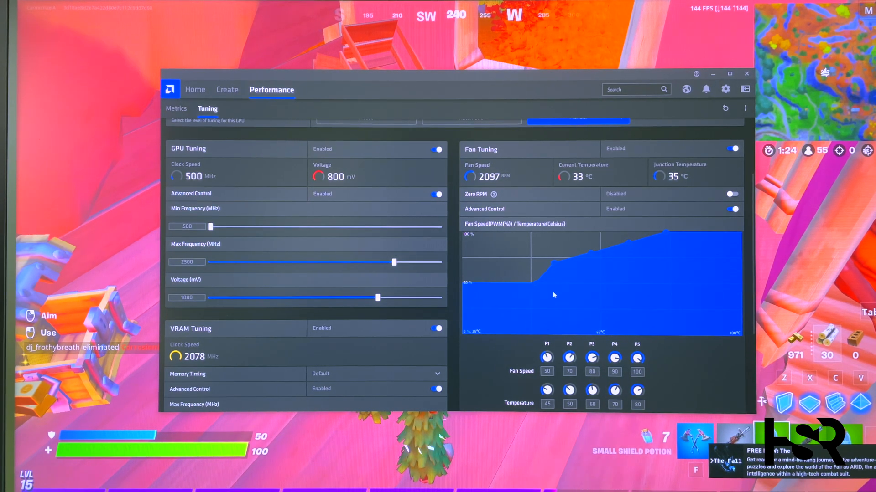
{"action": "mouse_move", "coordinate": [557, 247]}
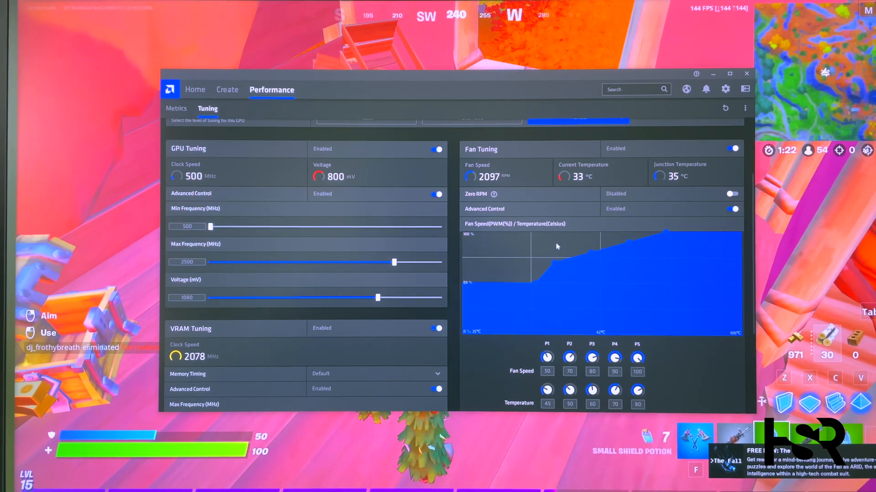
{"action": "scroll", "scroll_direction": "down", "scroll_amount": 3}
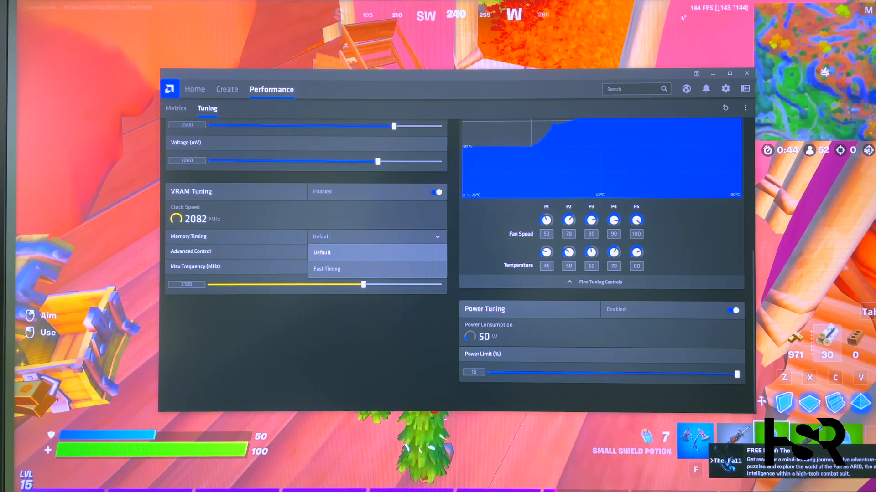
{"action": "mouse_move", "coordinate": [660, 108]}
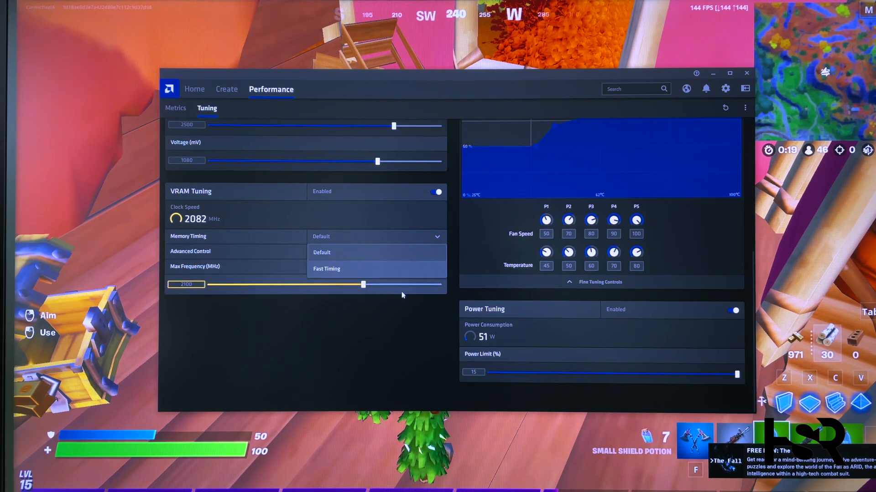
Return to the top of the Tuning page with GPU max frequency 2493 MHz and voltage 1080 mV pending
{"action": "scroll", "scroll_direction": "up", "scroll_amount": 3}
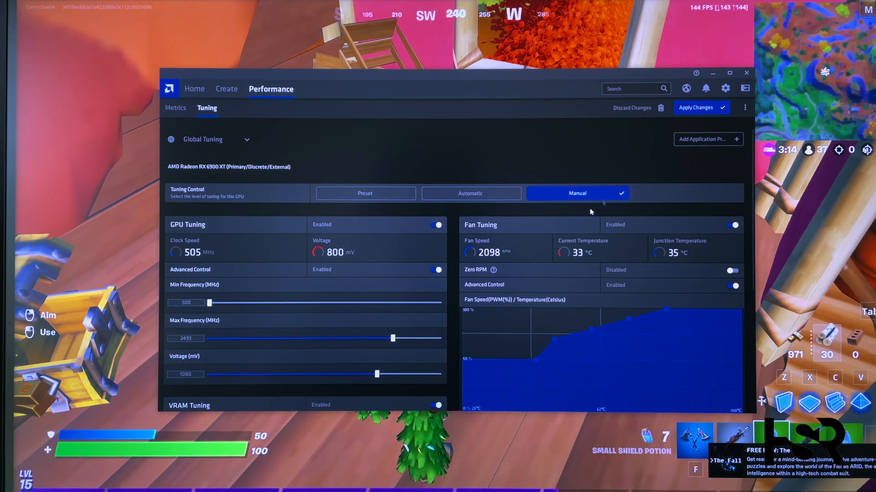
Apply the pending tuning changes, leaving VRAM max frequency at its 2150 MHz maximum
{"action": "left_click", "coordinate": [697, 108]}
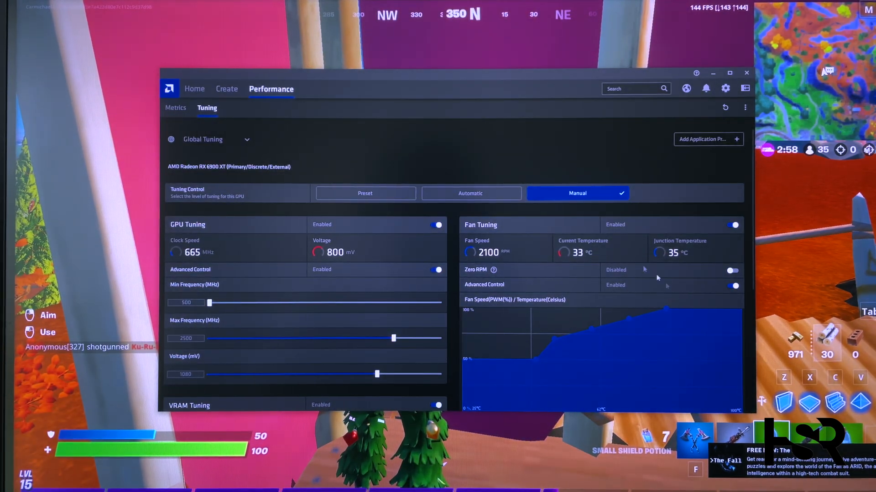
{"action": "scroll", "scroll_direction": "down", "scroll_amount": 3}
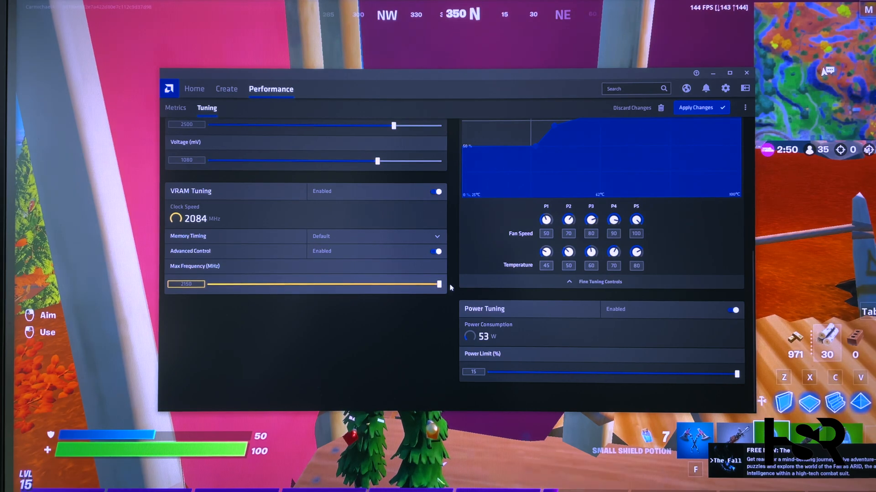
Go back up to GPU Tuning to set max frequency 2850 MHz and voltage 1175 mV
{"action": "scroll", "scroll_direction": "up", "scroll_amount": 3}
{"action": "type", "text": "2850"}
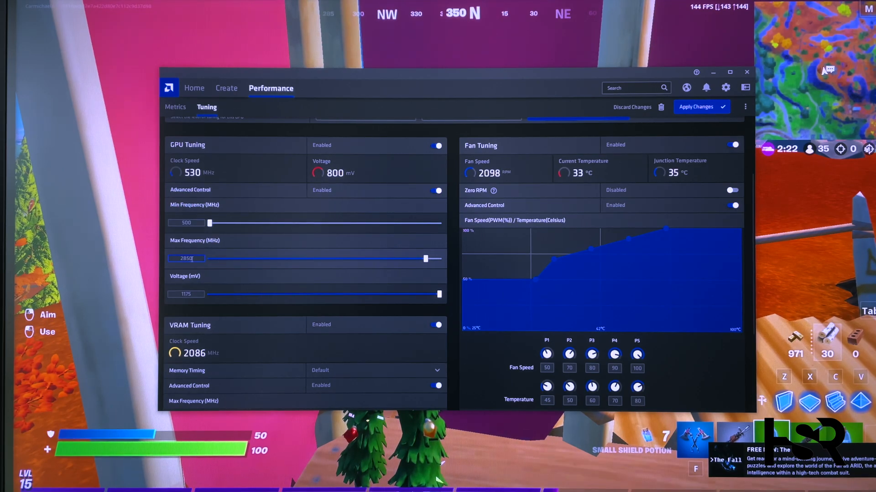
Apply the overclock with GPU min frequency 2550 MHz and watch the clock hold near 2544 MHz in Metrics
{"action": "left_click", "coordinate": [185, 222]}
{"action": "type", "text": "2550"}
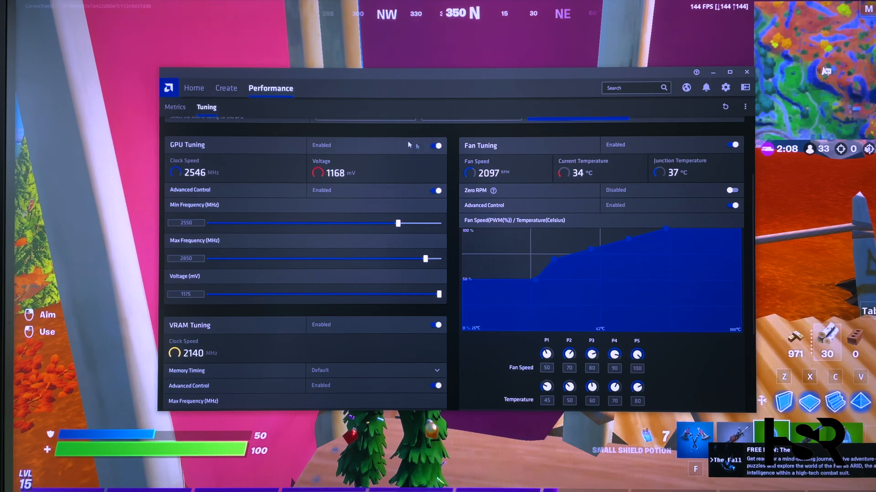
{"action": "left_click", "coordinate": [176, 107]}
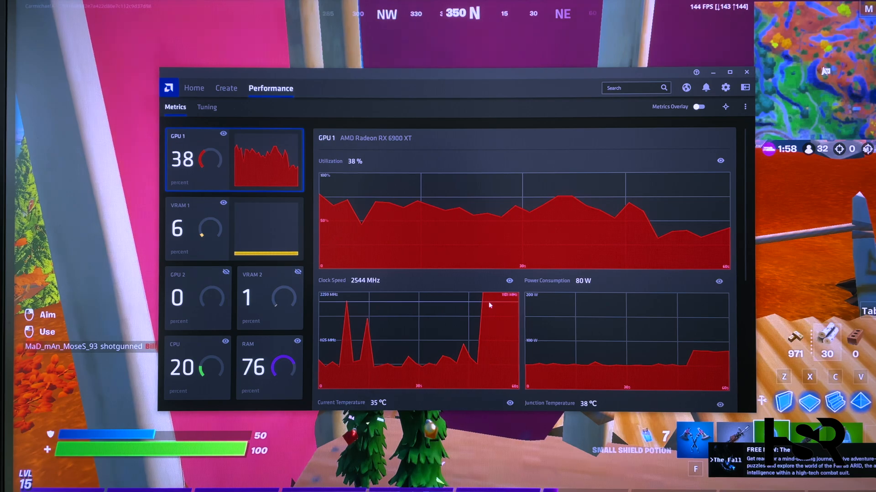
{"action": "scroll", "scroll_direction": "down", "scroll_amount": 3}
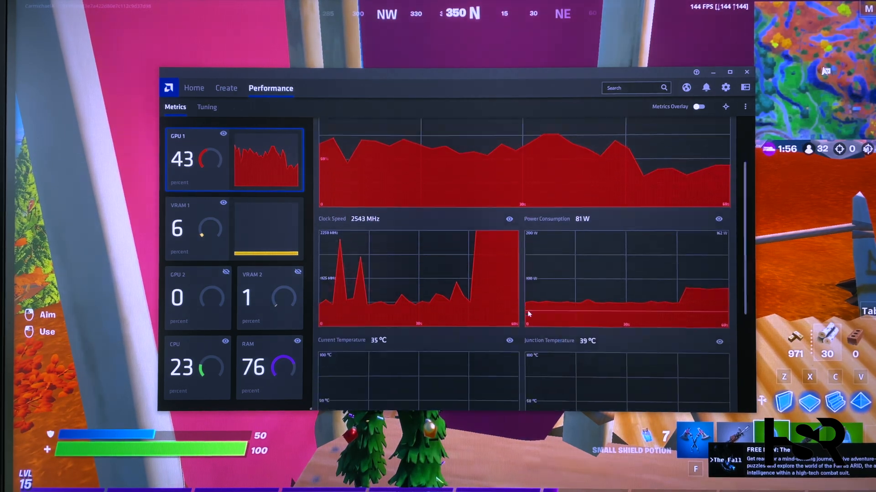
{"action": "scroll", "scroll_direction": "down", "scroll_amount": 3}
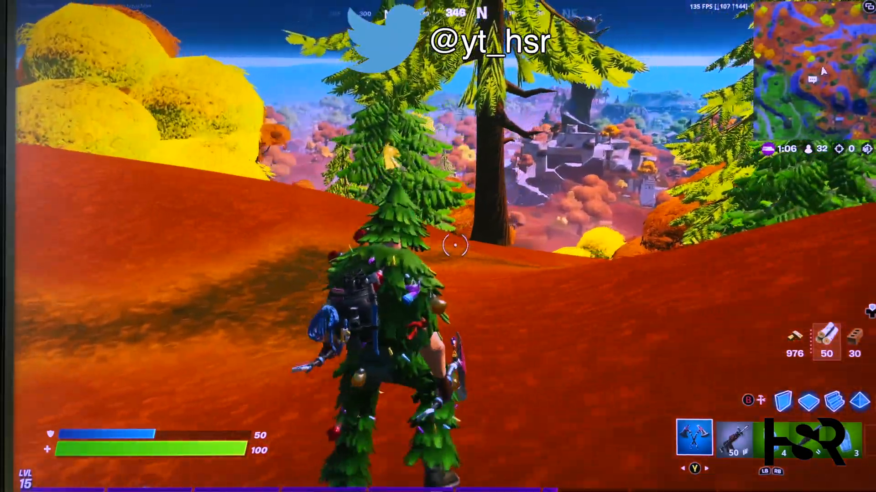
{"action": "mouse_move", "coordinate": [456, 245]}
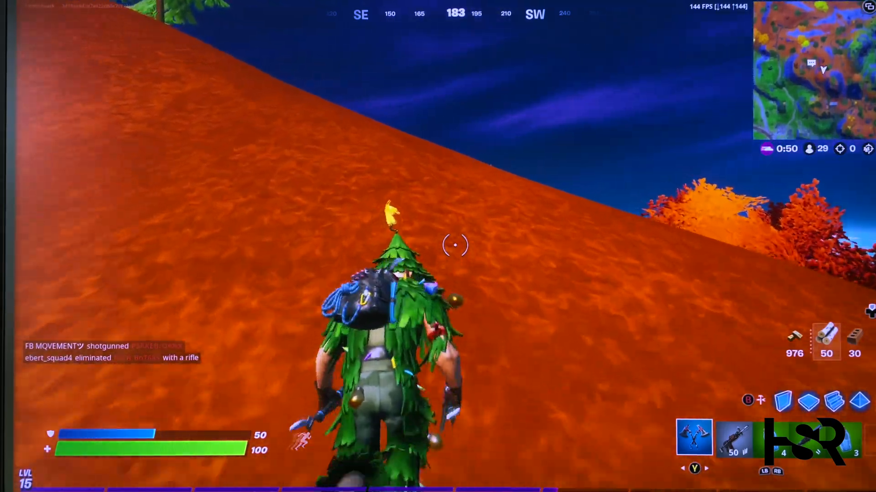
{"action": "mouse_move", "coordinate": [455, 245]}
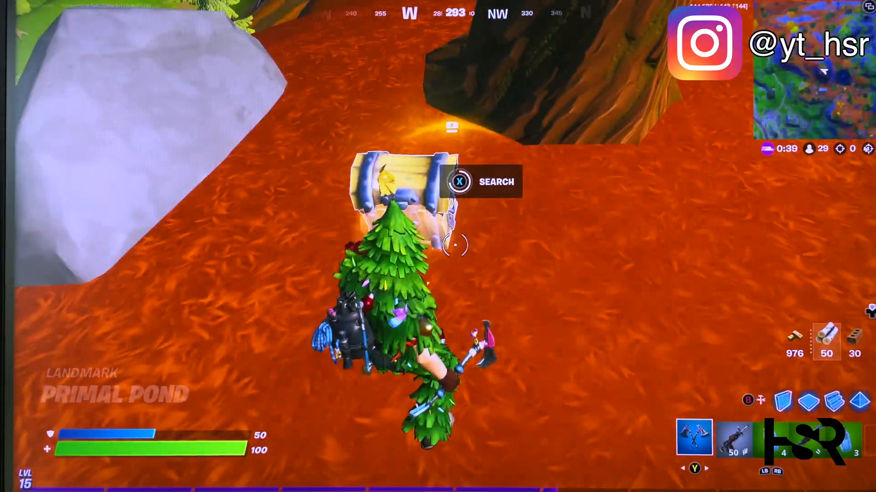
Search the chest at Primal Pond while the FPS counter holds around 144
{"action": "key", "text": "x"}
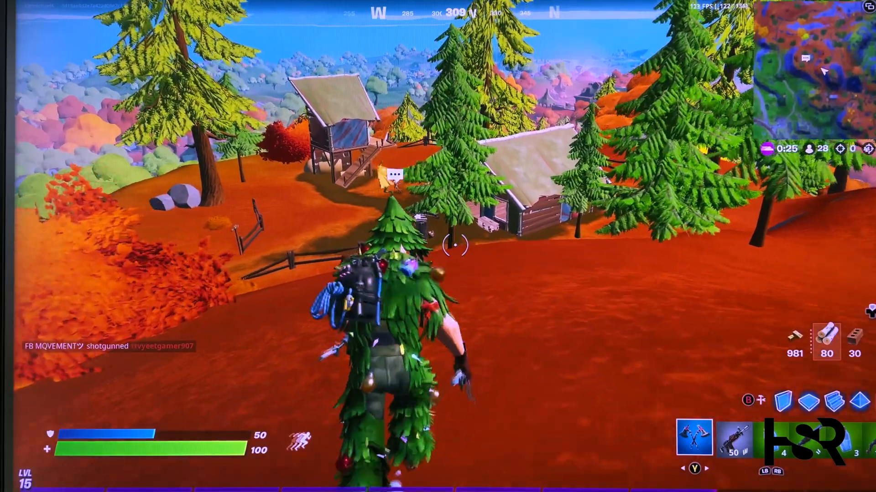
{"action": "mouse_move", "coordinate": [455, 245]}
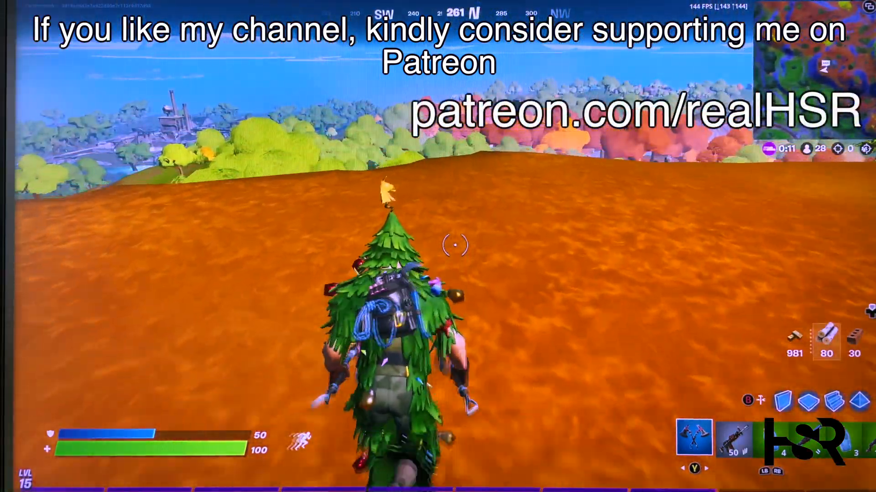
{"action": "mouse_move", "coordinate": [438, 246]}
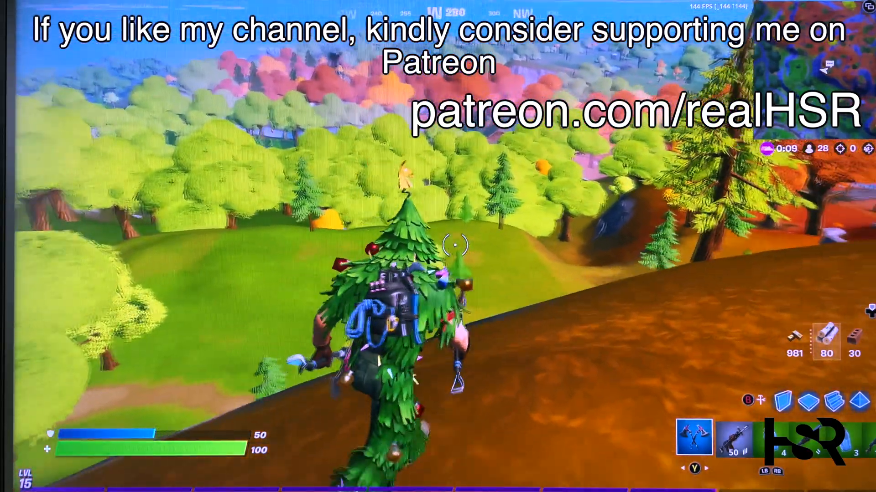